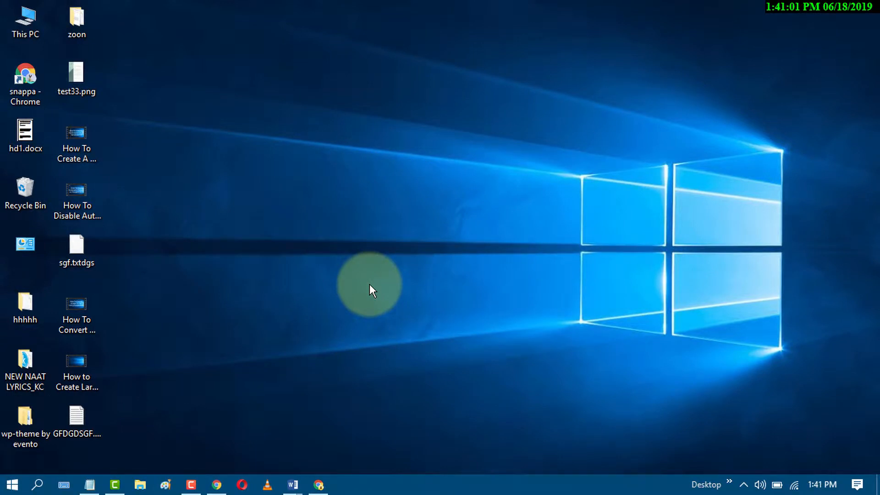
pyautogui.moveTo(277, 469)
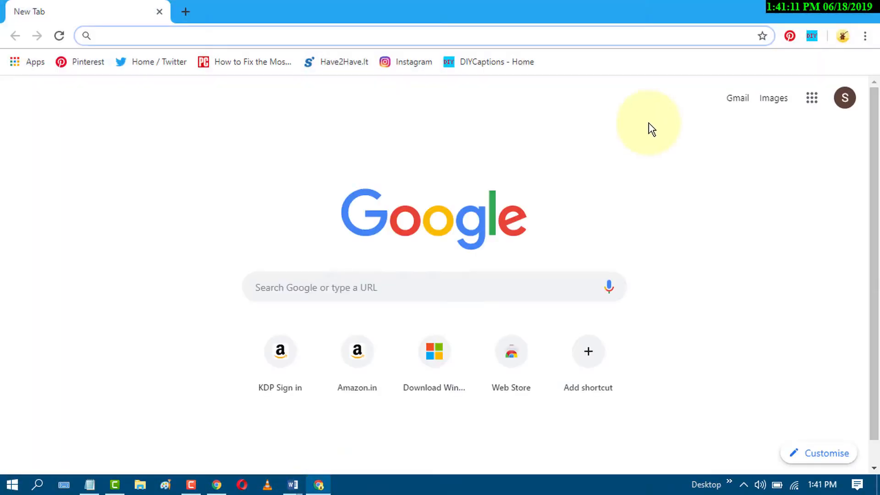
pyautogui.moveTo(455, 122)
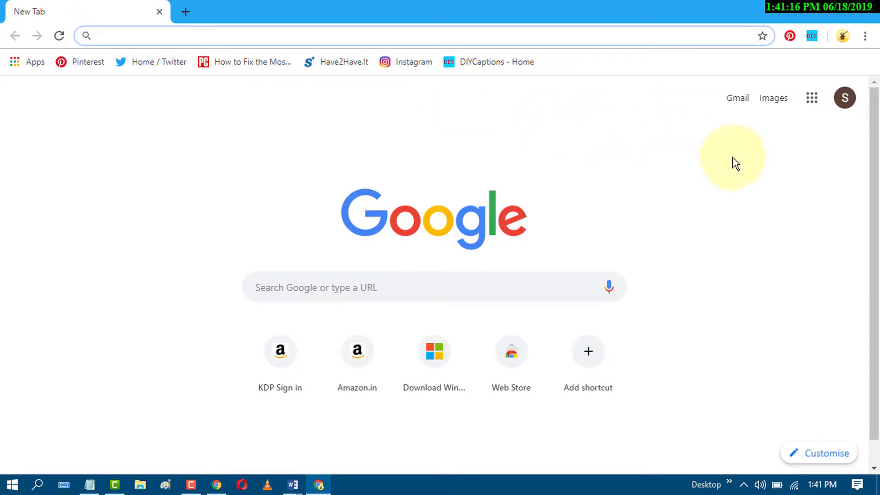
pyautogui.moveTo(811, 98)
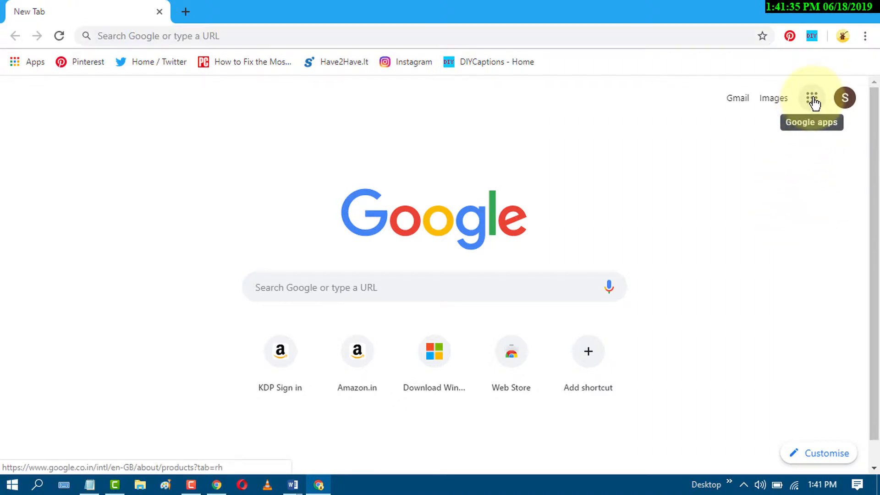
# Step: Go from the Google apps grid to Account Security and scroll to Your devices
pyautogui.click(811, 98)
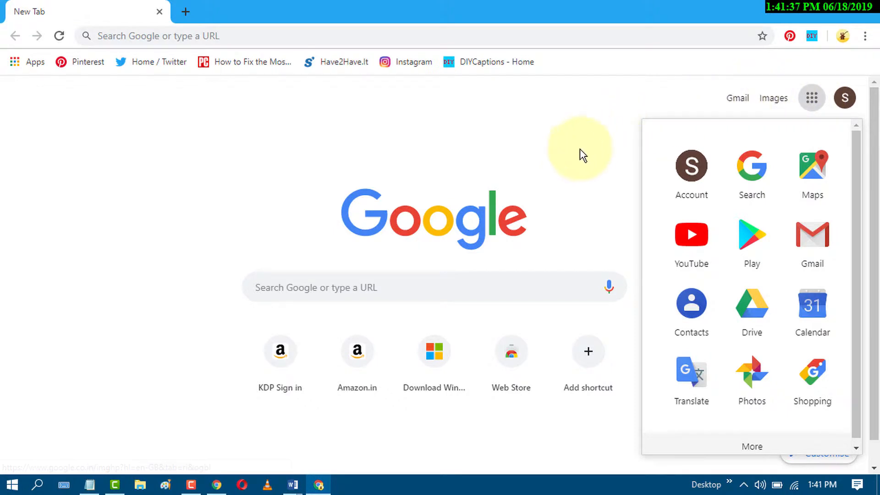
pyautogui.moveTo(691, 172)
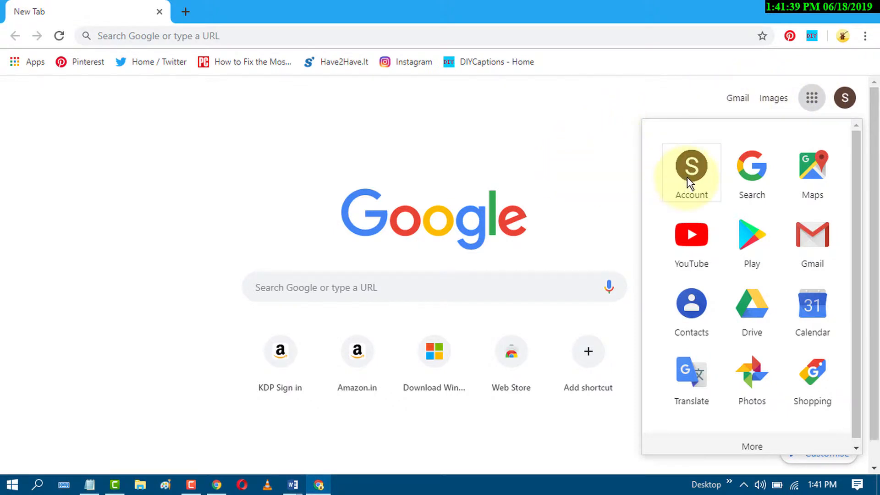
pyautogui.click(692, 167)
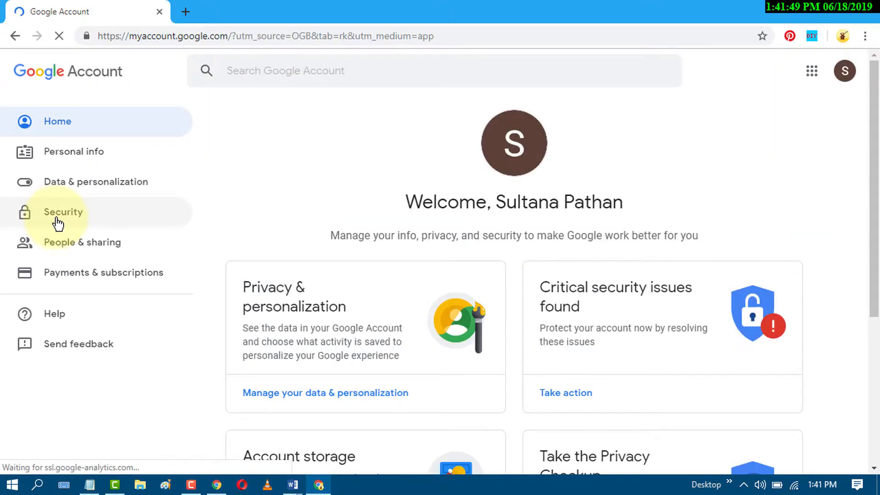
pyautogui.click(63, 212)
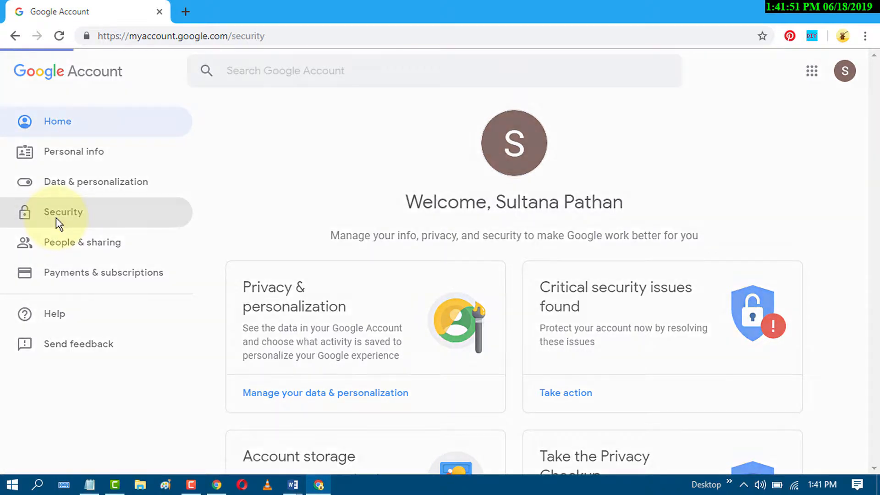
pyautogui.click(63, 212)
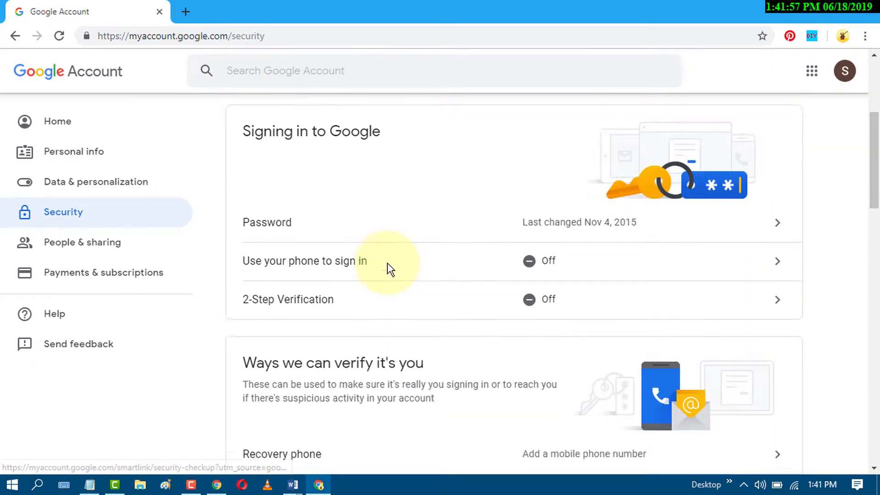
pyautogui.scroll(-3)
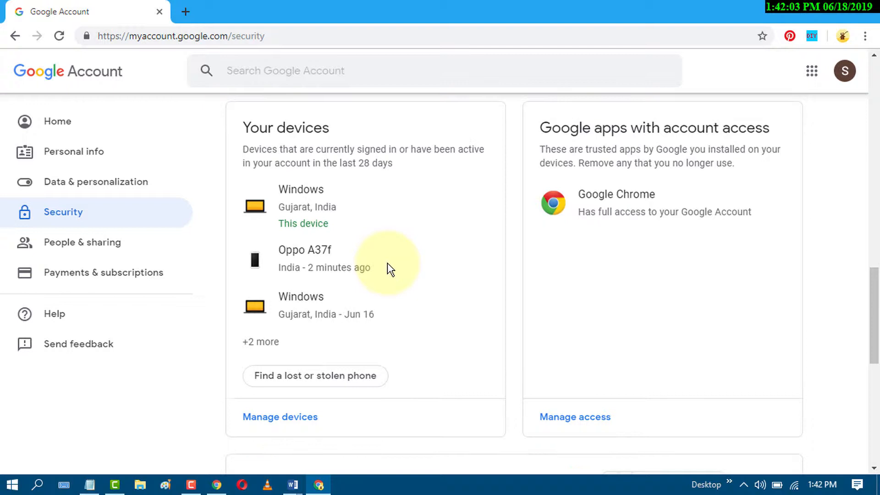
pyautogui.moveTo(336, 275)
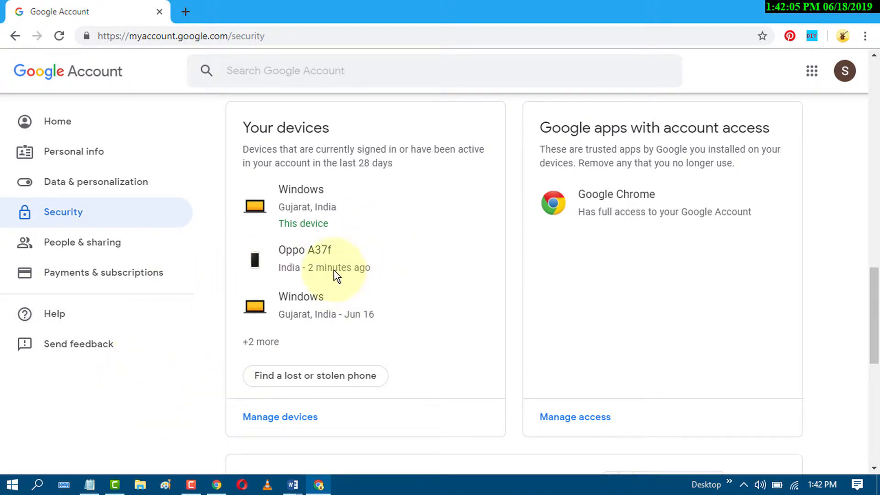
pyautogui.moveTo(256, 144)
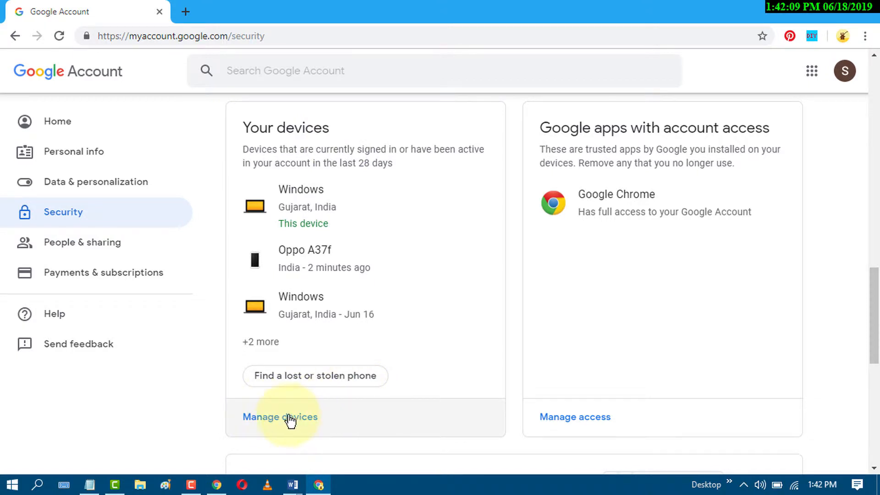
pyautogui.moveTo(271, 422)
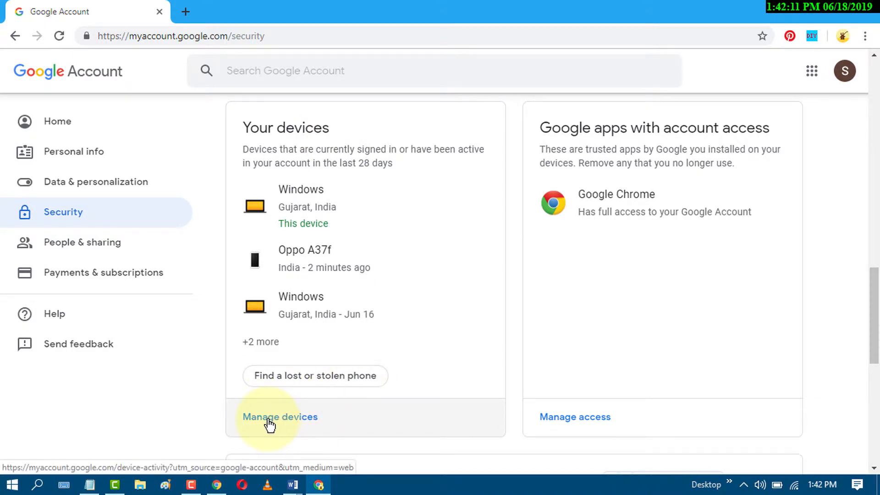
# Step: Use Manage devices to list the three devices active in the last 28 days
pyautogui.click(281, 416)
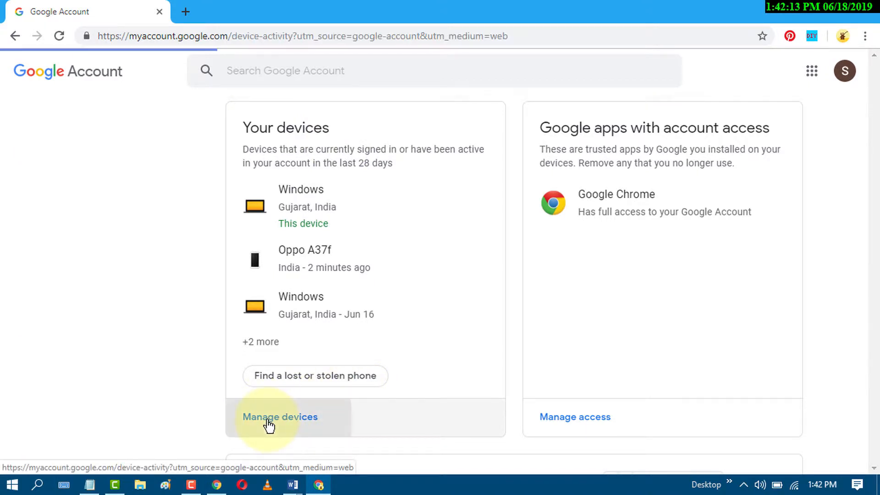
pyautogui.click(280, 416)
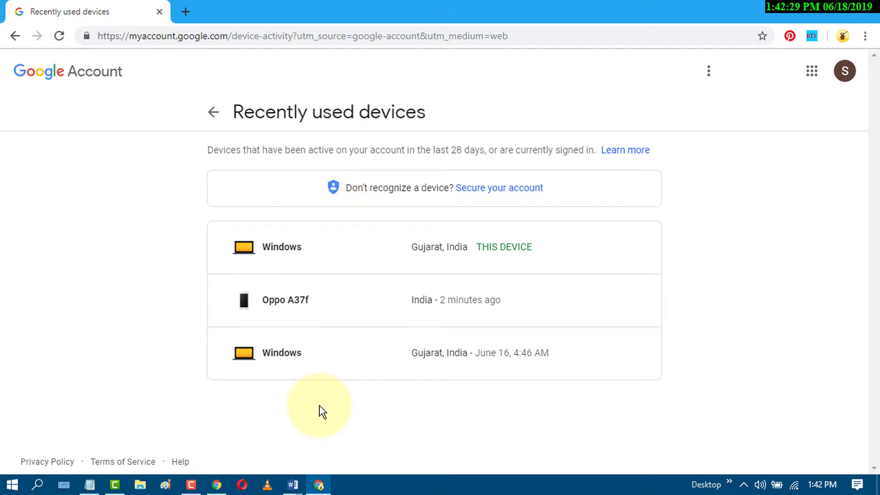
pyautogui.moveTo(296, 408)
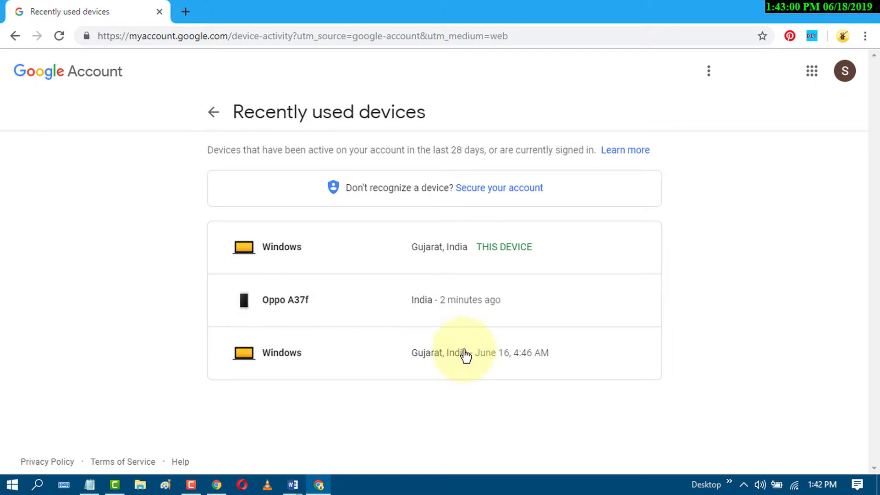
pyautogui.moveTo(376, 309)
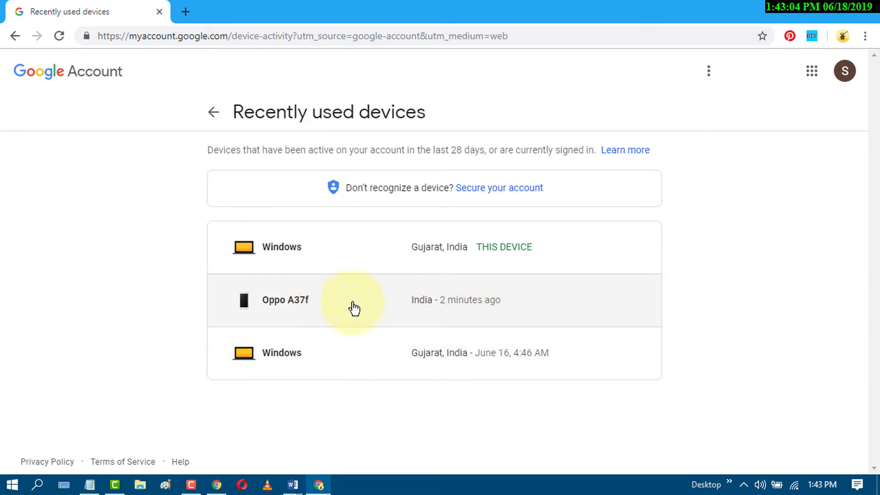
pyautogui.moveTo(429, 311)
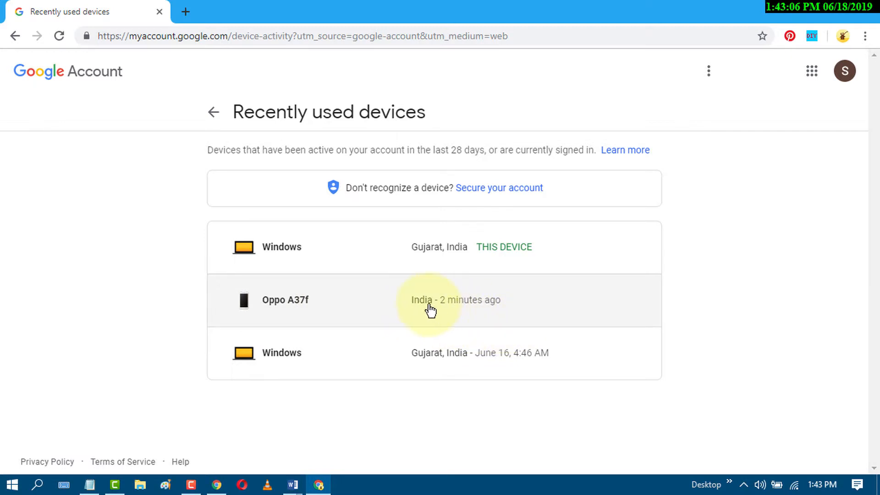
# Step: Remove the Oppo A37f phone's access, confirm it, and dismiss the confirmation
pyautogui.click(429, 299)
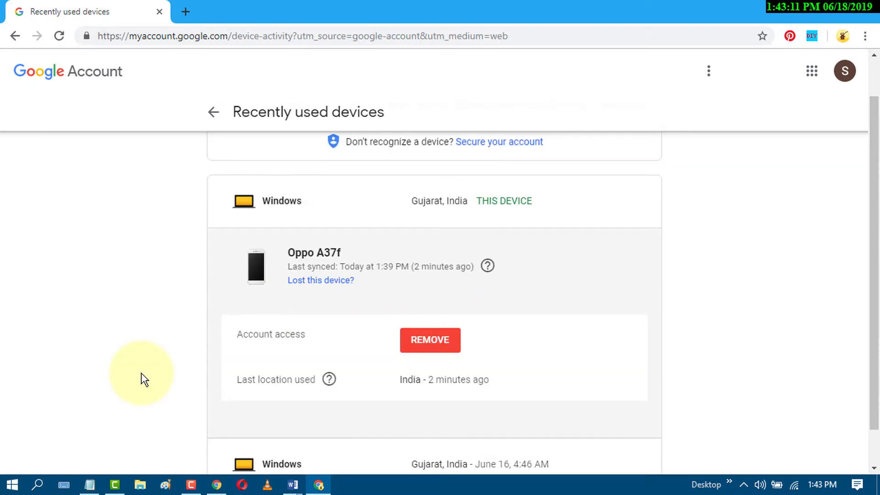
pyautogui.click(430, 340)
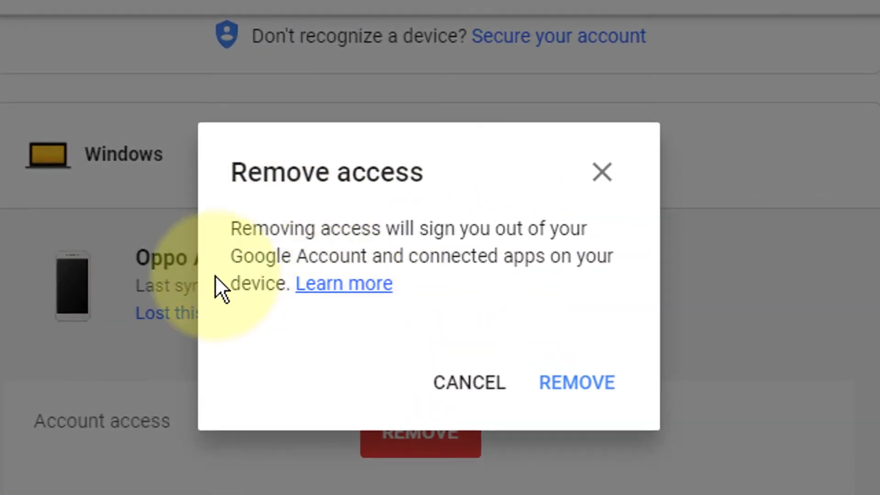
pyautogui.moveTo(504, 249)
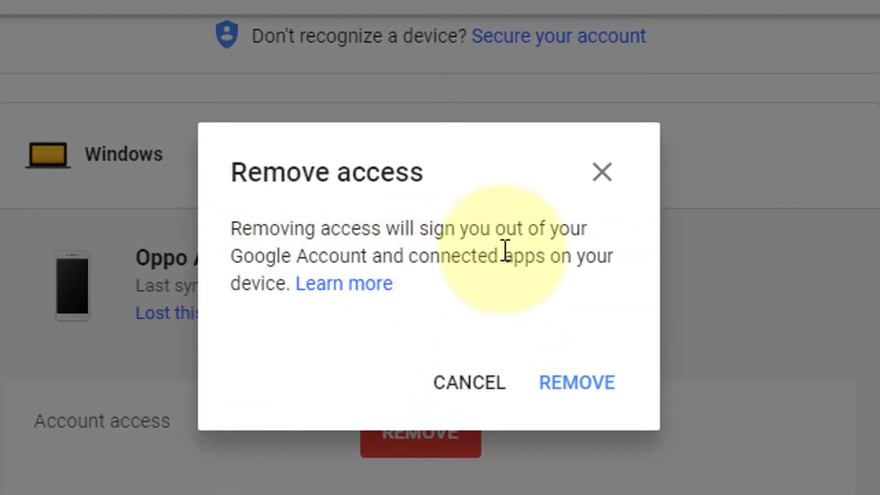
pyautogui.moveTo(401, 283)
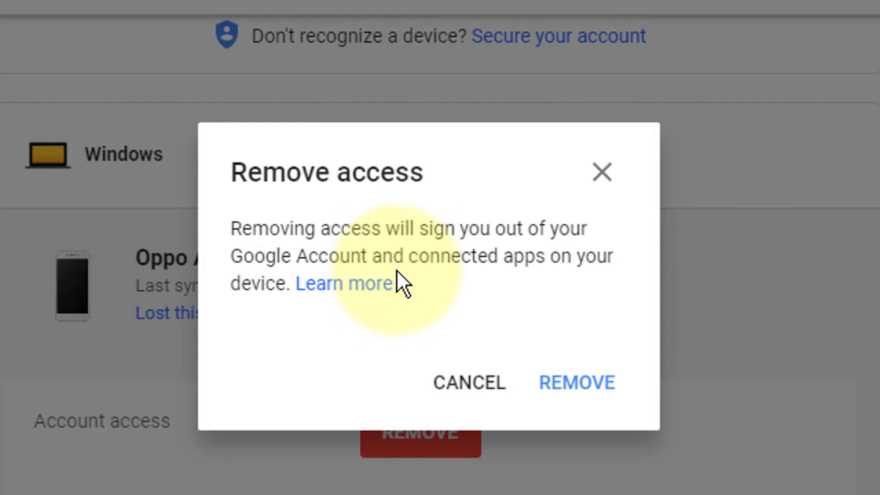
pyautogui.moveTo(448, 328)
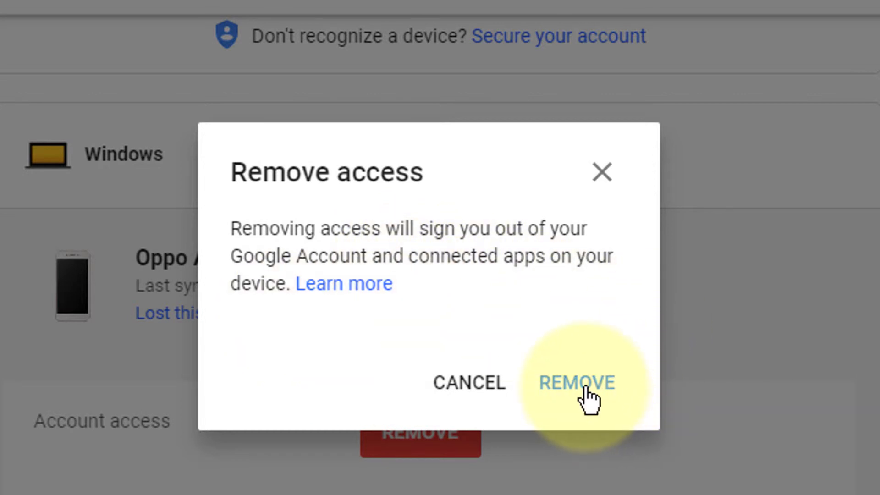
pyautogui.click(575, 383)
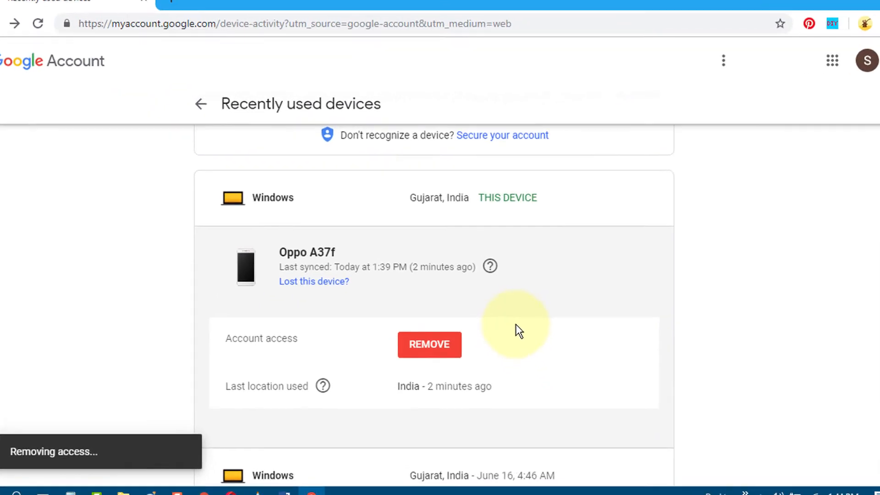
pyautogui.click(429, 344)
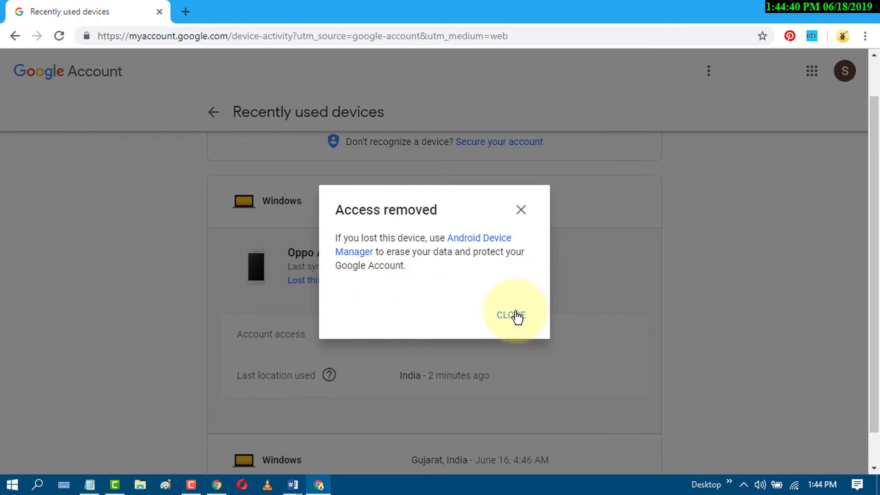
pyautogui.click(509, 315)
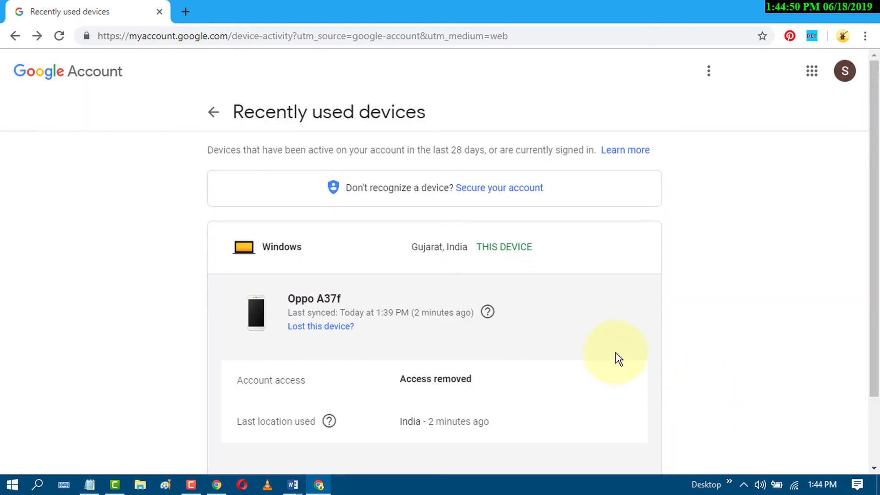
pyautogui.moveTo(563, 376)
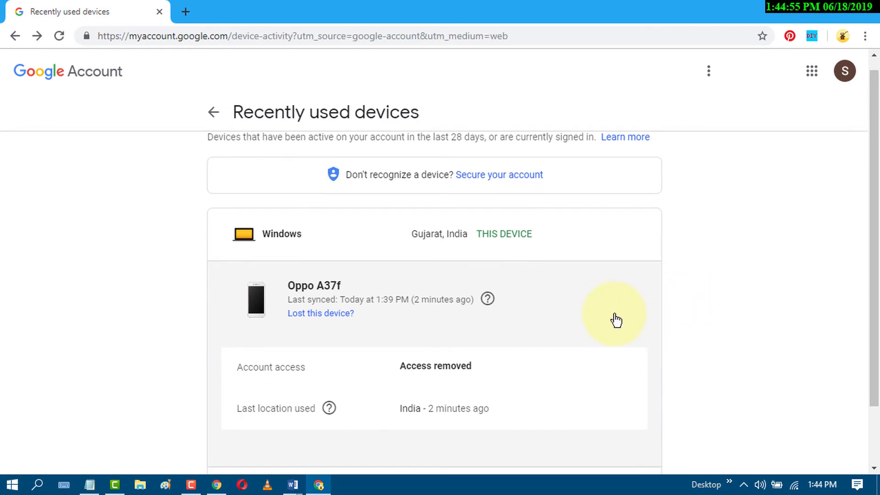
pyautogui.scroll(-3)
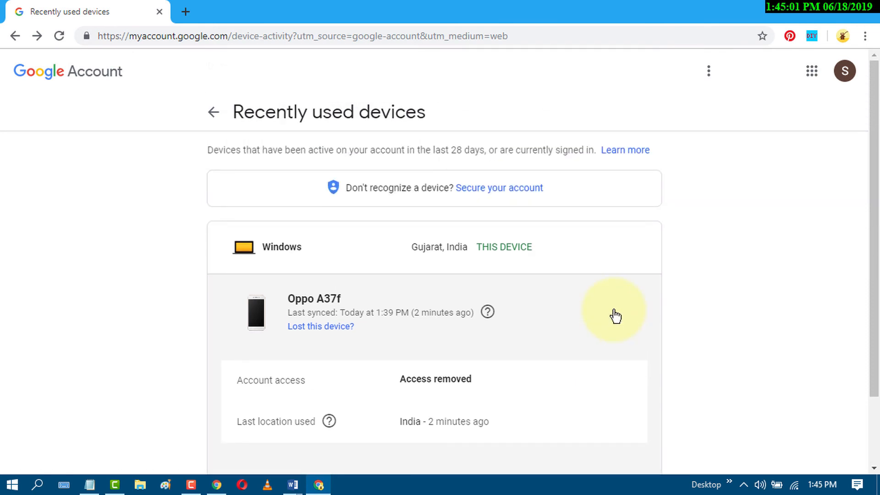
pyautogui.moveTo(124, 271)
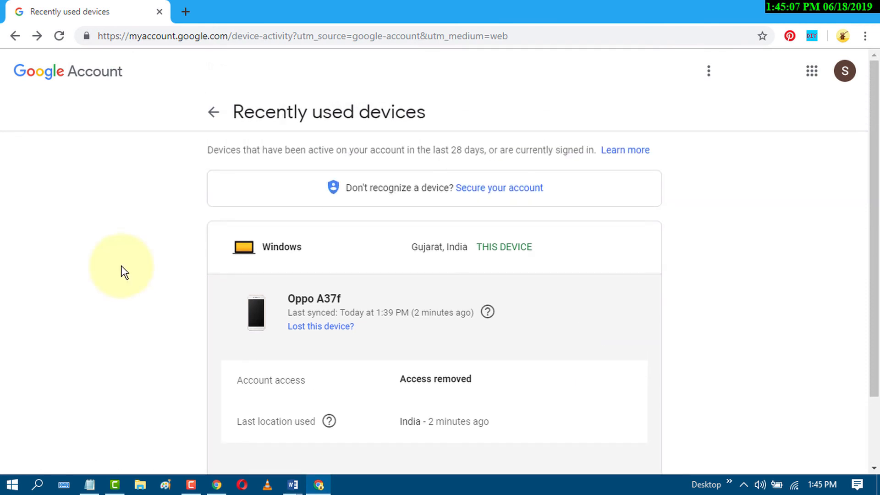